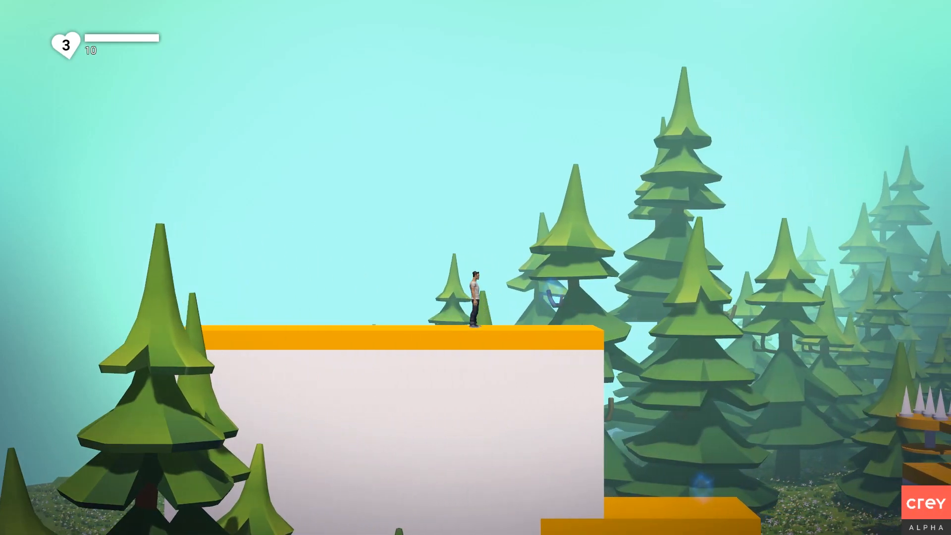
# Step: Jump and run the character through the finished forest level
pyautogui.press('space')
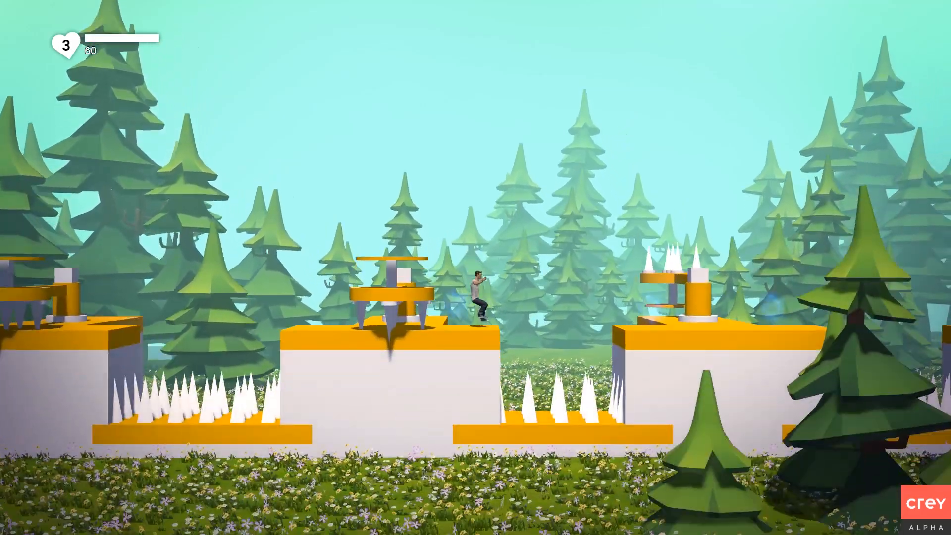
pyautogui.press('d')
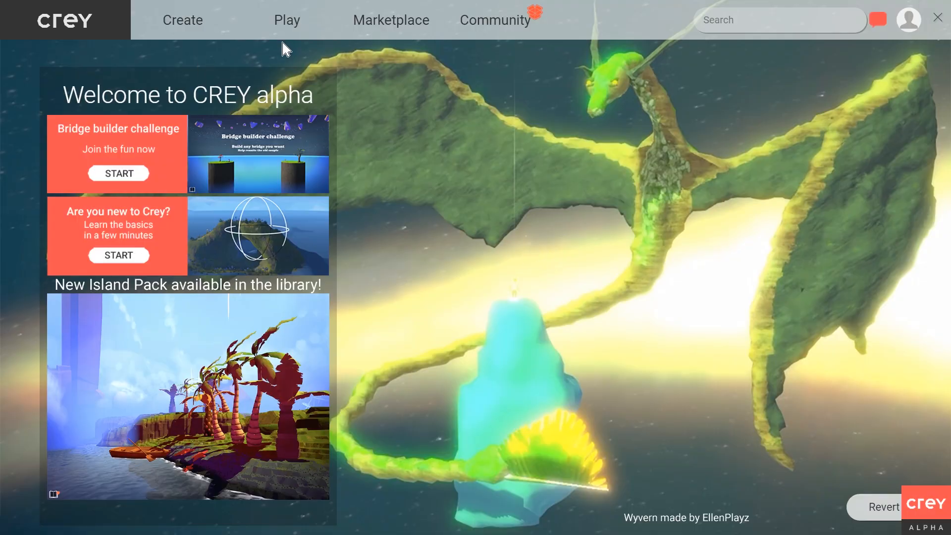
# Step: Browse Create > Templates and view the Template 2D Platformer's detail panel
pyautogui.click(285, 20)
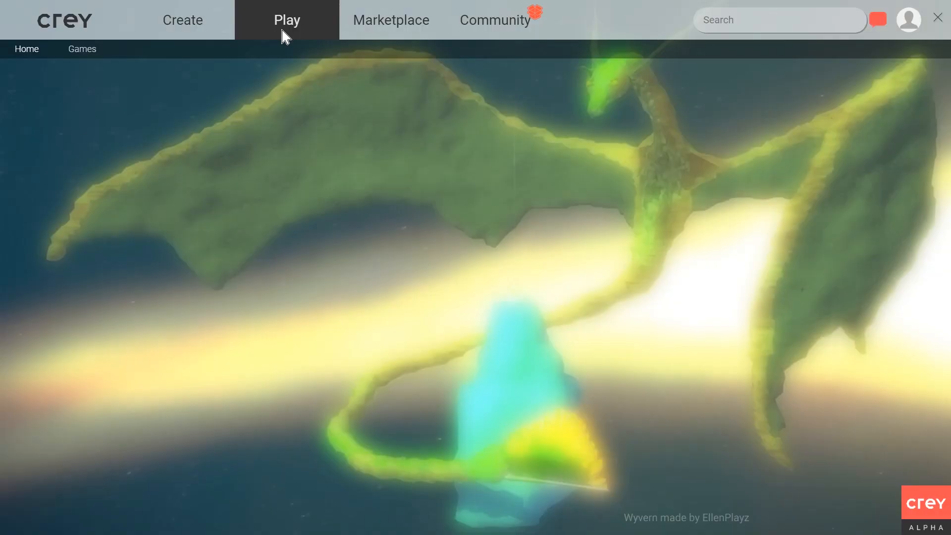
pyautogui.click(183, 20)
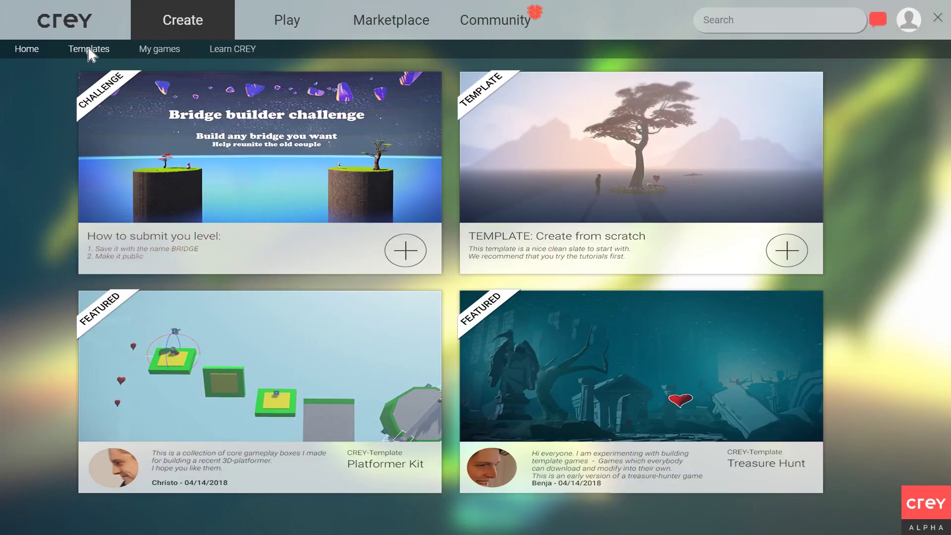
pyautogui.click(89, 49)
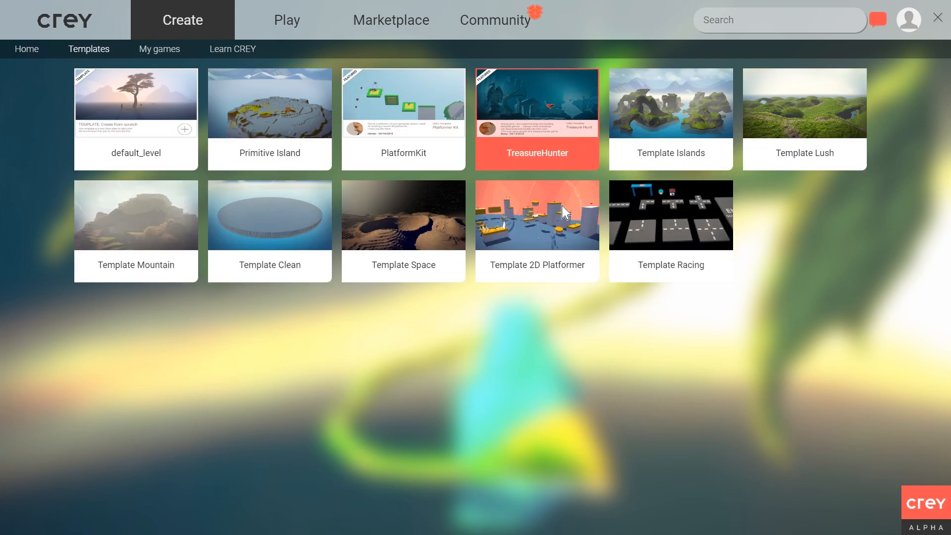
pyautogui.moveTo(795, 148)
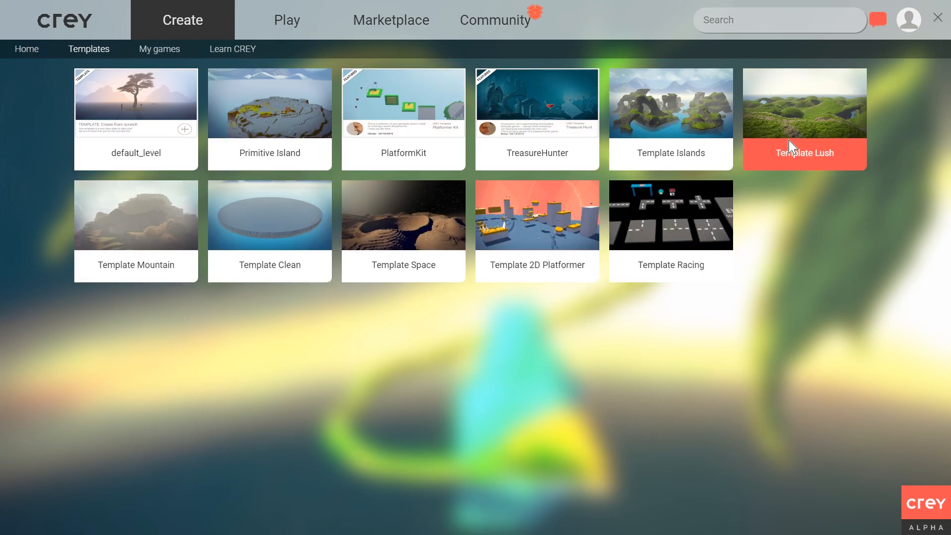
pyautogui.moveTo(435, 148)
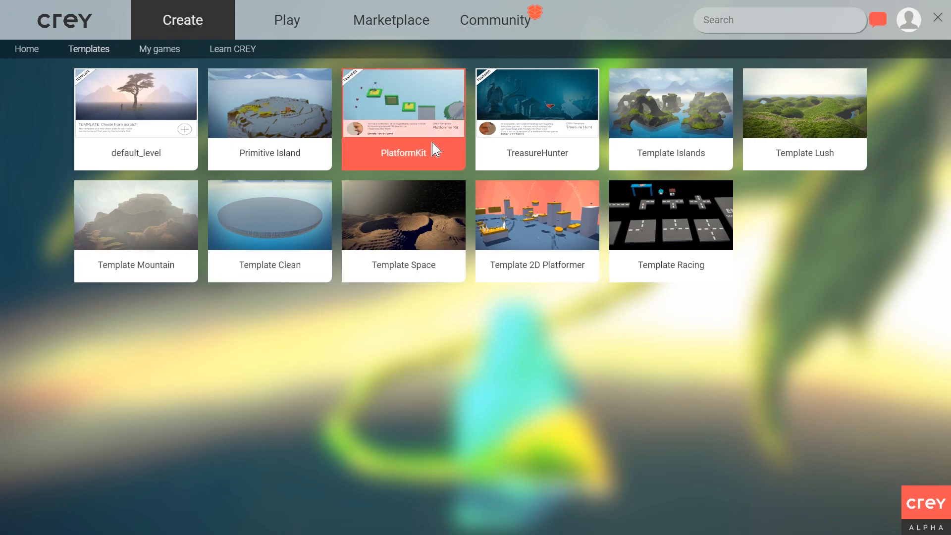
pyautogui.click(537, 215)
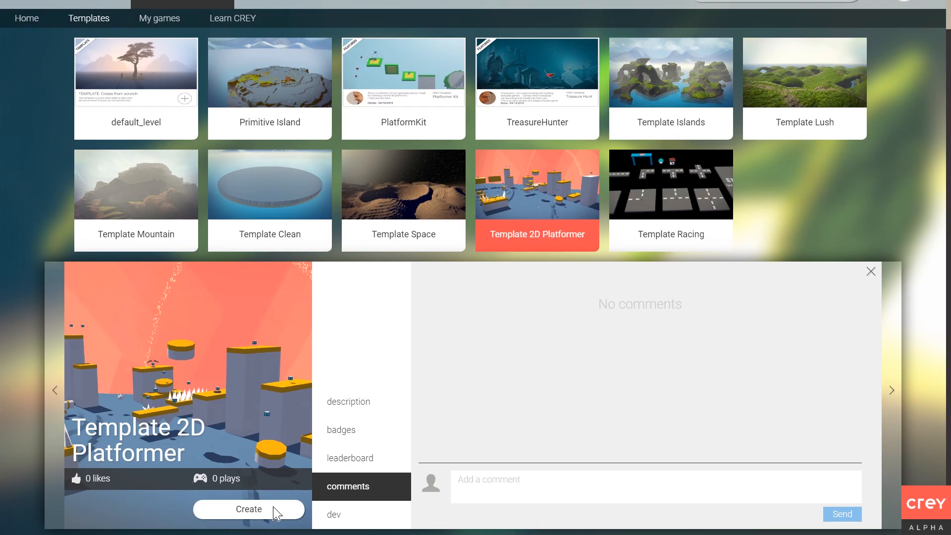
# Step: Create the new level from the template so it loads in the editor
pyautogui.click(248, 509)
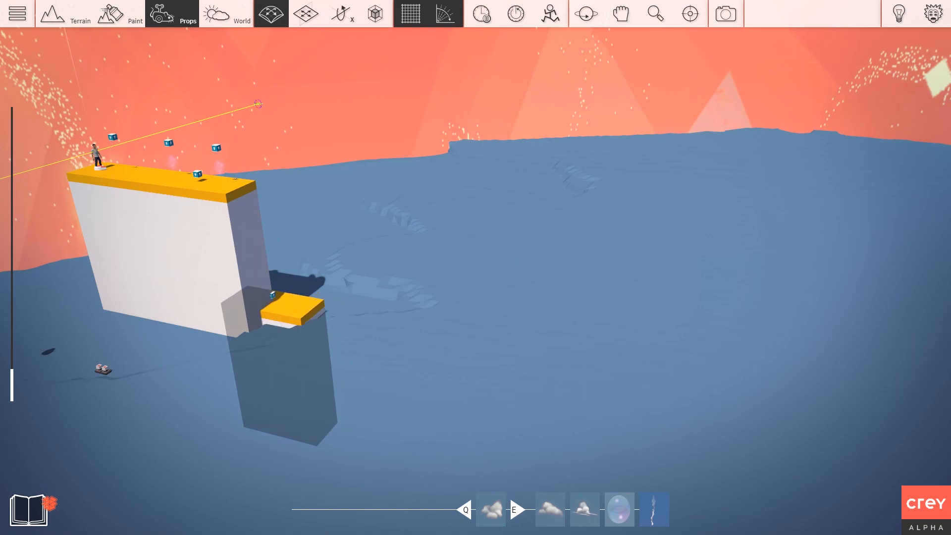
# Step: Place platform blocks, spike boxes, spinning traps and collectibles along the course with Props
pyautogui.click(305, 14)
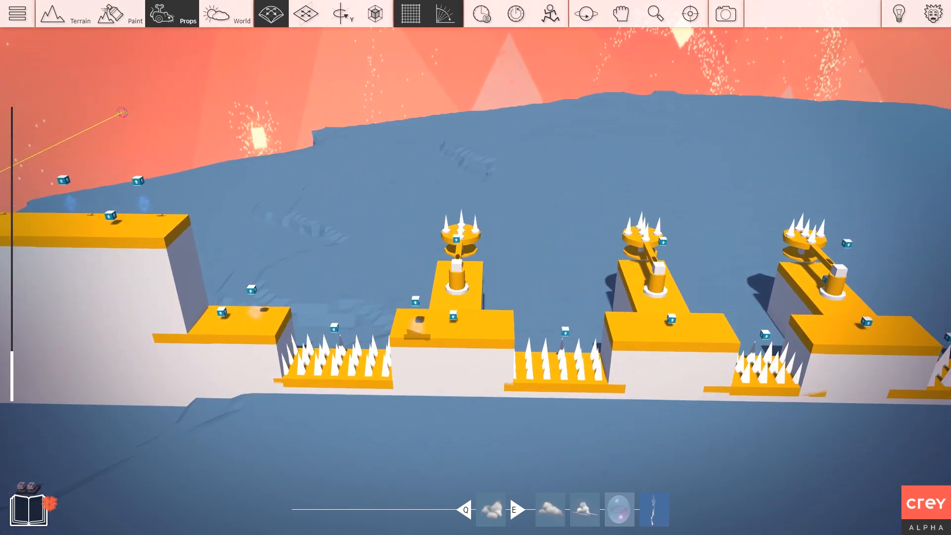
# Step: Place the goal block just after the last platform of the spike-pit section
pyautogui.click(308, 14)
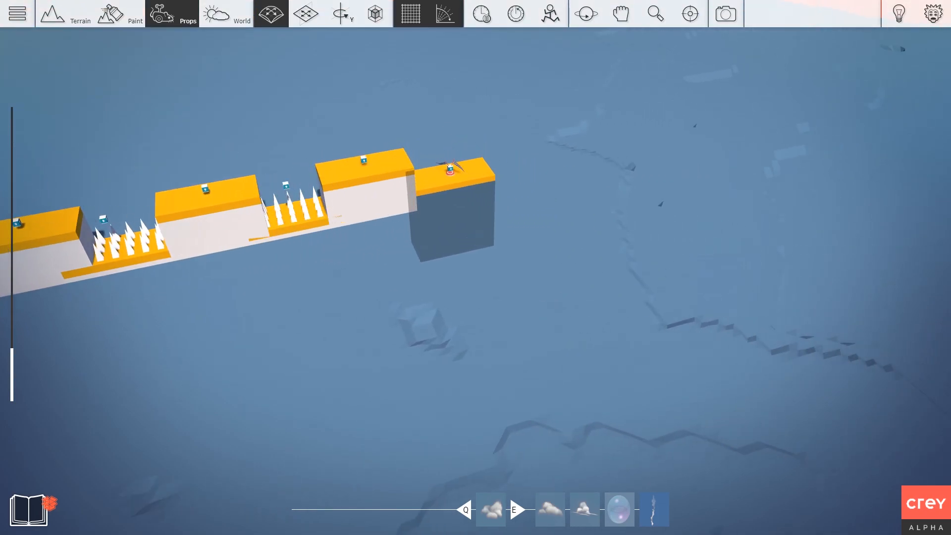
# Step: Move the goal block far out and bridge the gap with falling platforms
pyautogui.click(307, 13)
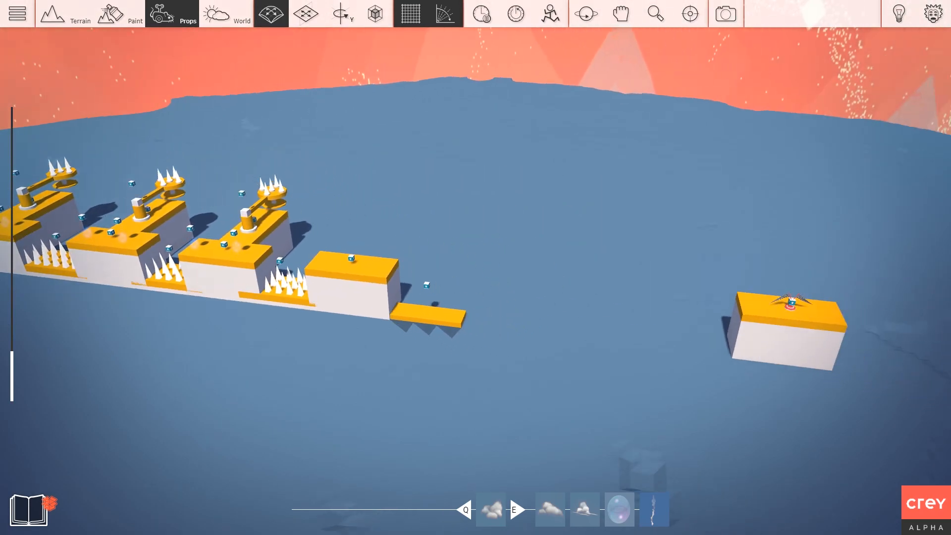
pyautogui.click(306, 14)
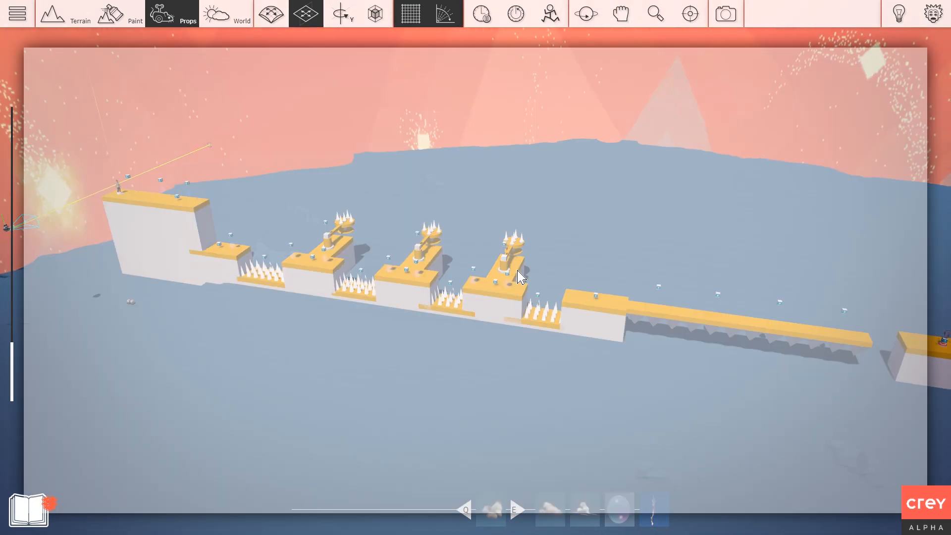
# Step: Choose BitGem Foliage Pine_Green_Group from Props and scatter pine clusters around the course
pyautogui.click(161, 15)
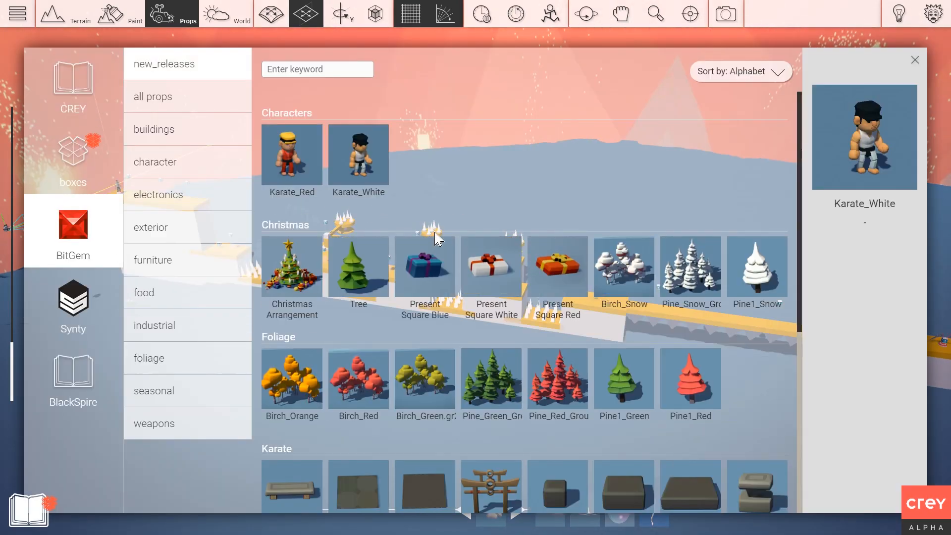
pyautogui.click(916, 59)
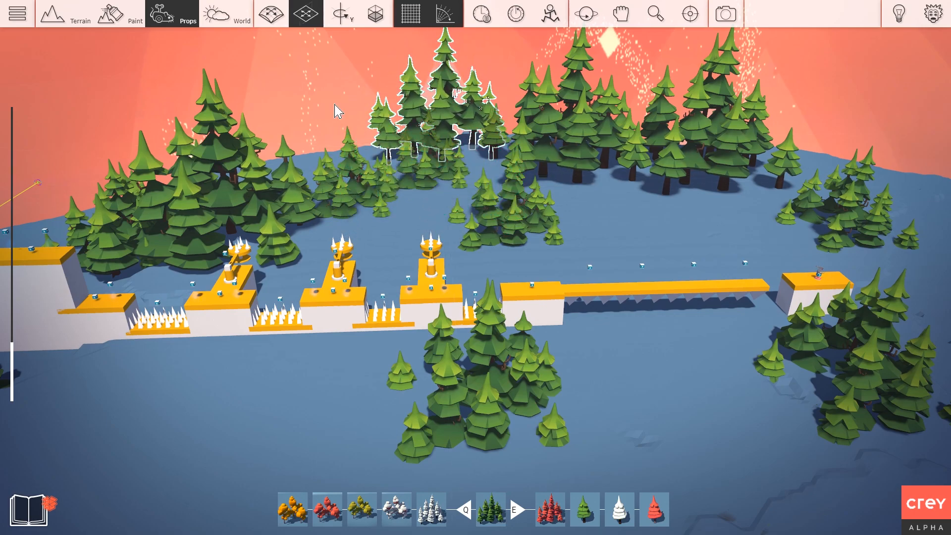
# Step: Set dense teal fog: Min Distance raised, Max Distance lowered, Density 1
pyautogui.click(220, 14)
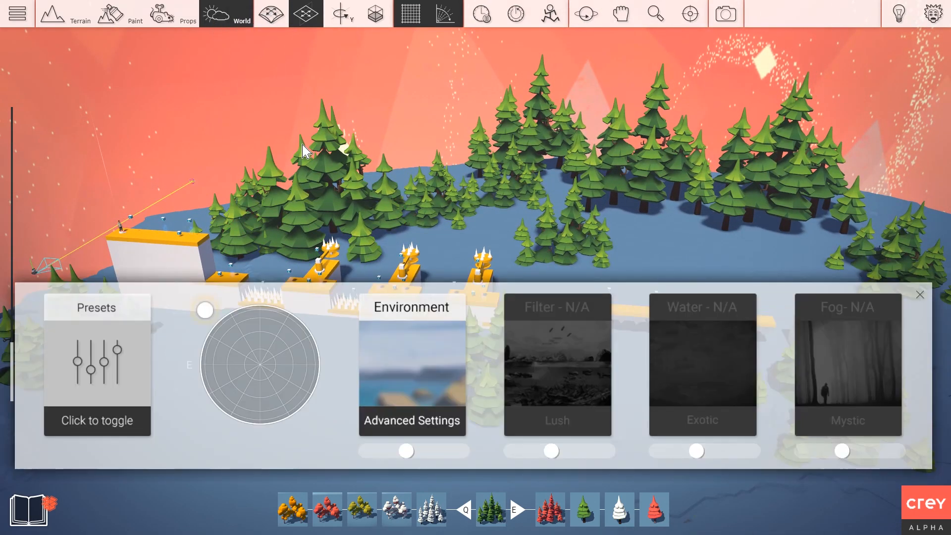
pyautogui.click(920, 295)
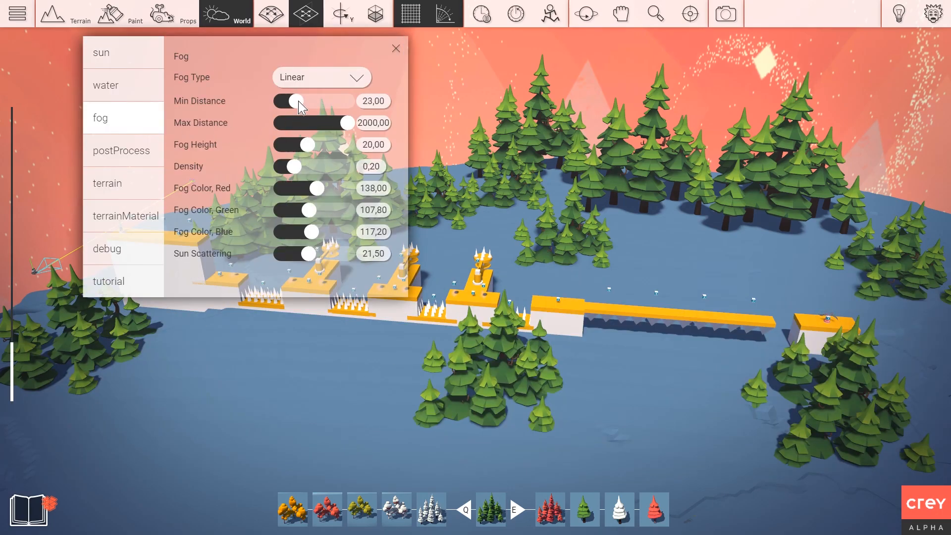
pyautogui.moveTo(295, 101); pyautogui.dragTo(280, 101)
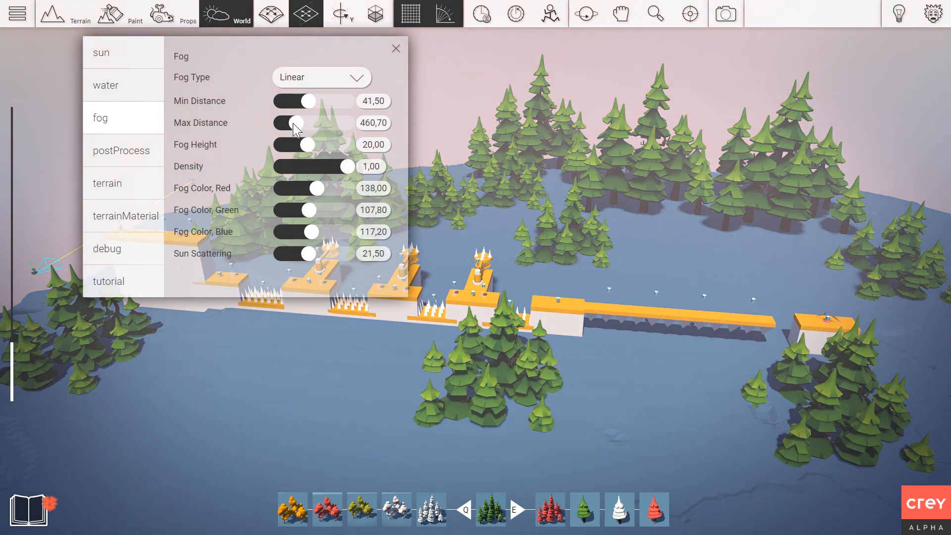
pyautogui.moveTo(300, 123); pyautogui.dragTo(285, 122)
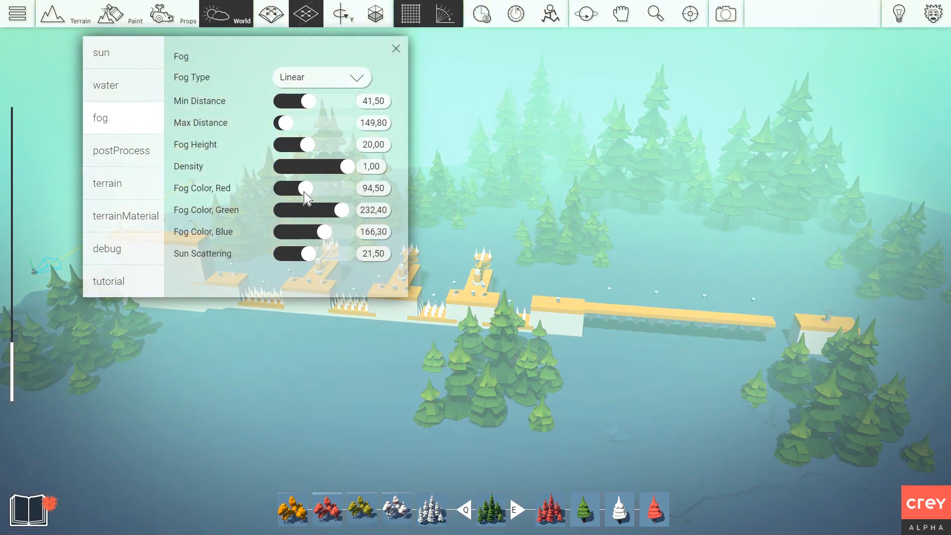
pyautogui.click(396, 47)
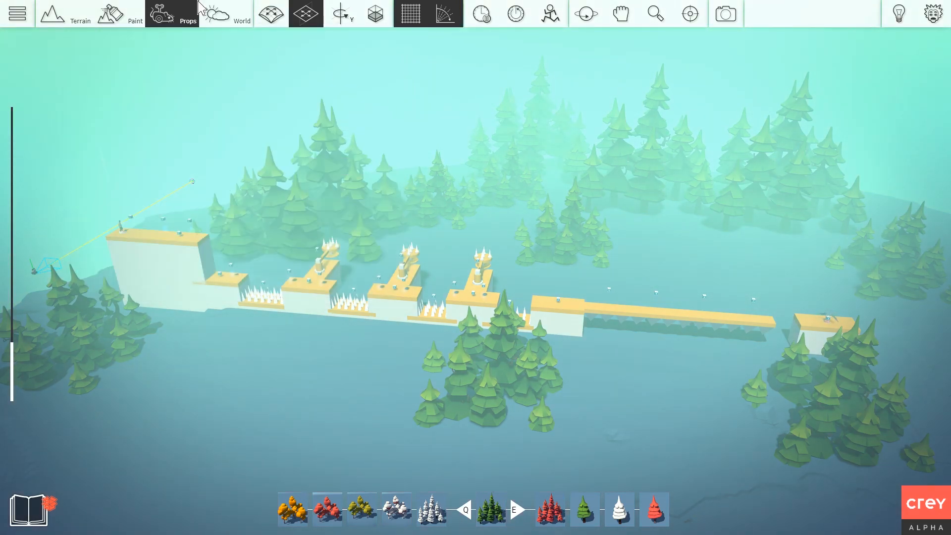
# Step: Brush the grass material over the terrain beside the start block
pyautogui.click(119, 19)
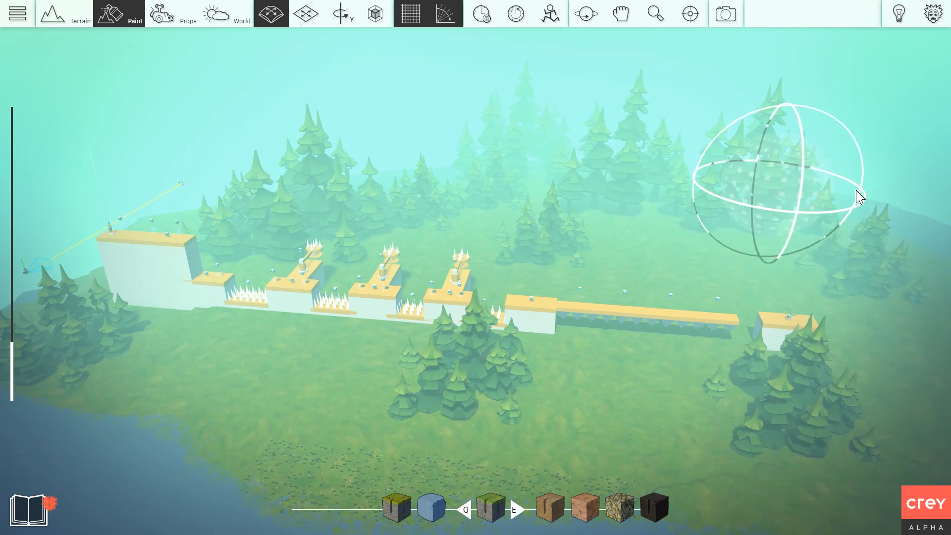
pyautogui.moveTo(858, 195); pyautogui.dragTo(142, 296)
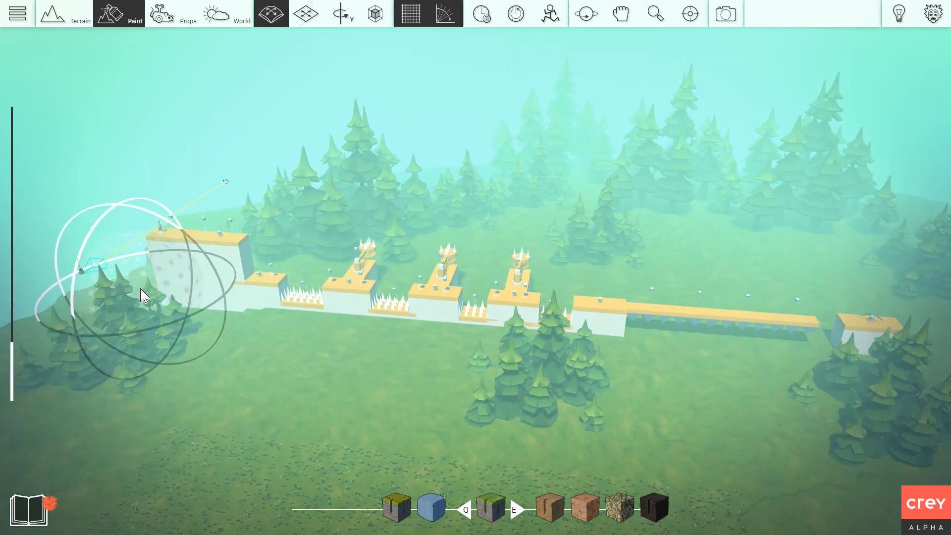